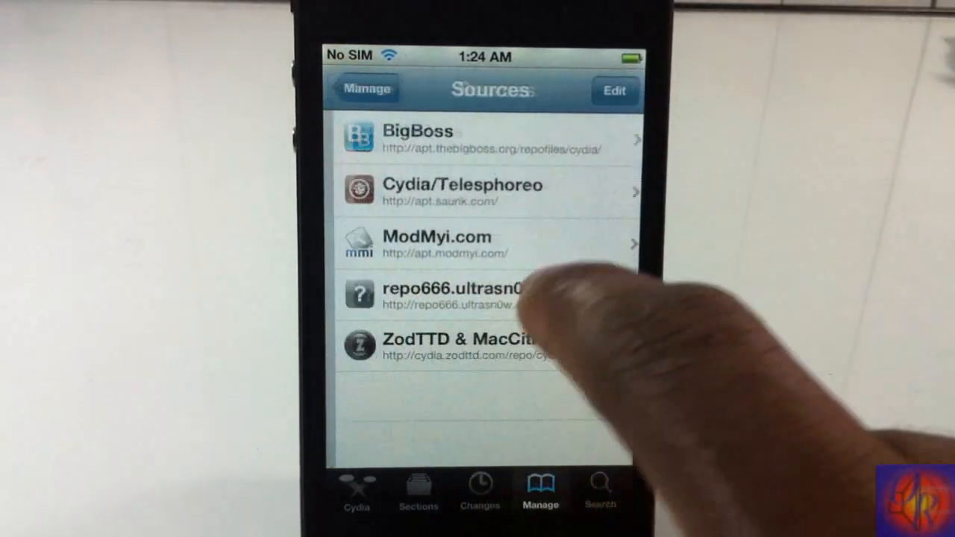
- Switch the Sources list (BigBoss, Telesphoreo, ModMyi, repo666, ZodTTD) into edit mode
left_click(615, 91)
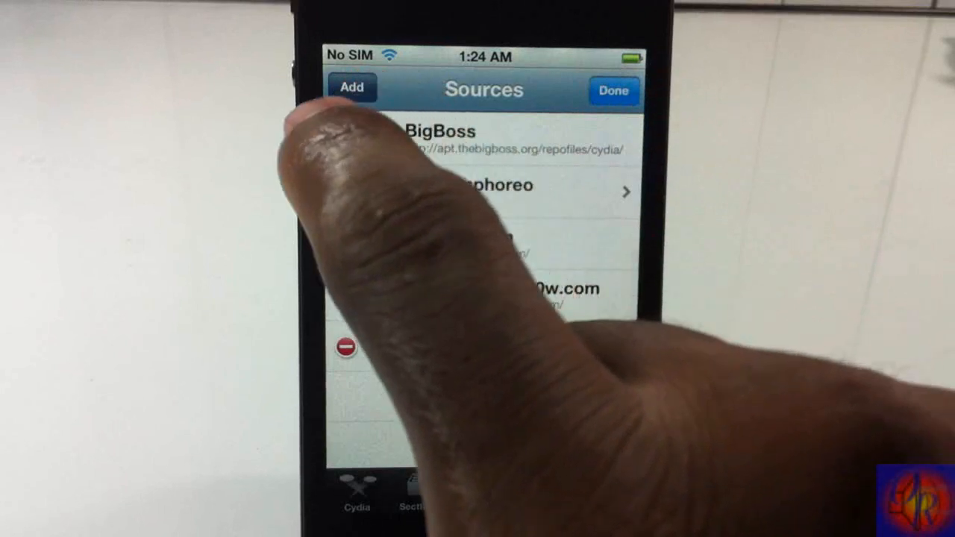
left_click(352, 87)
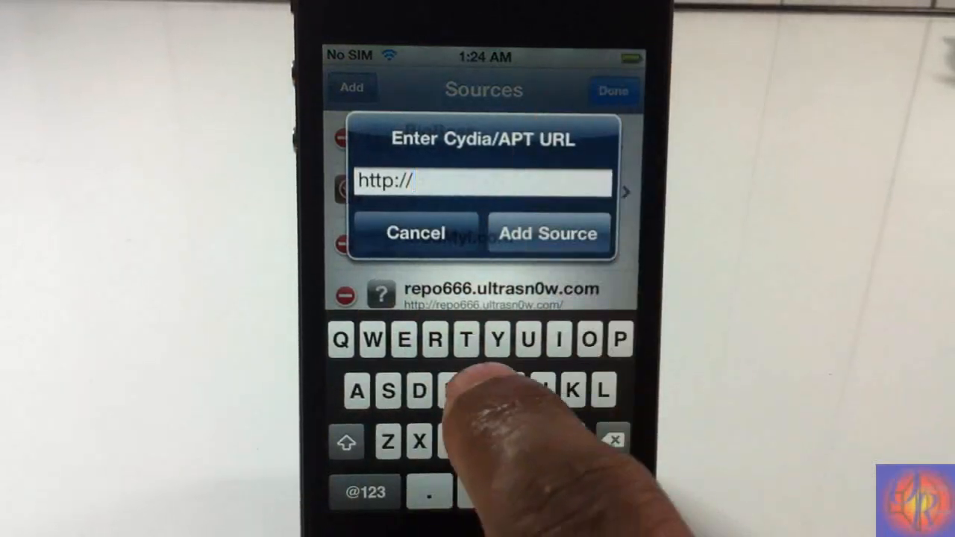
type("the")
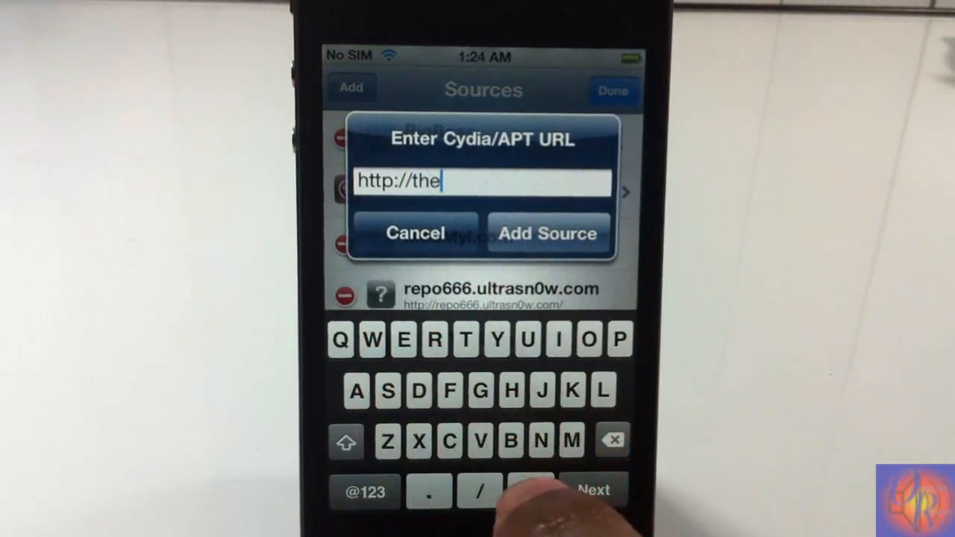
type("bigboss.org/semiteth")
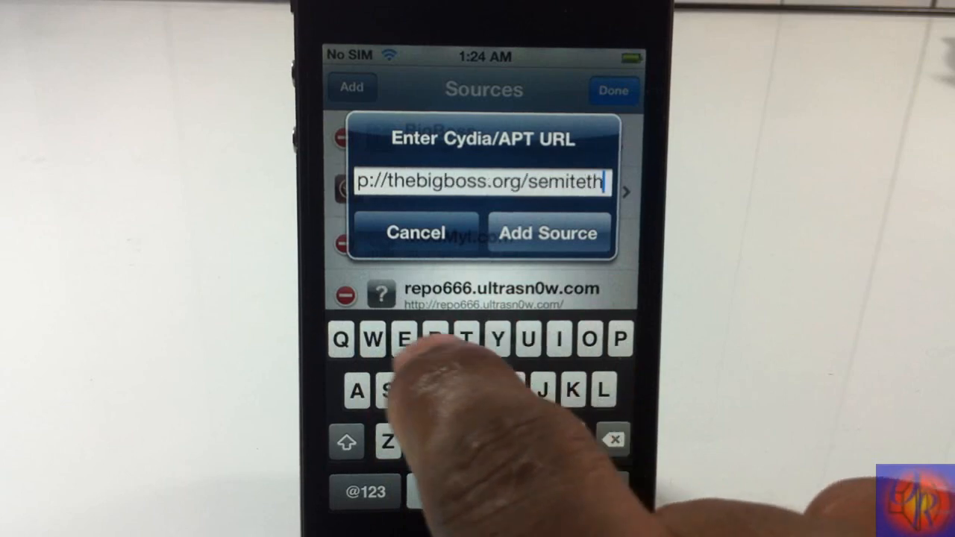
type("er")
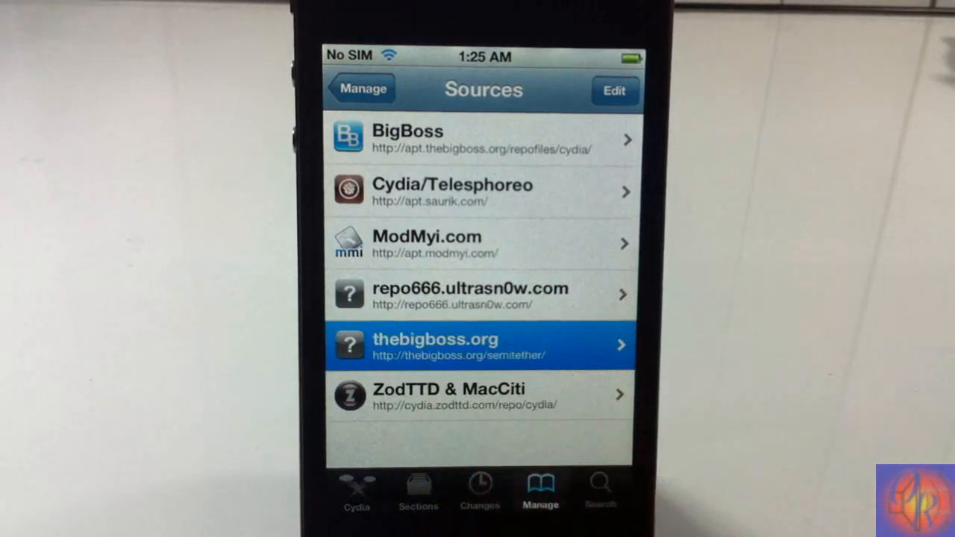
- Open the thebigboss.org source and select SemiTether 0.7.2 by BigBoss
left_click(477, 345)
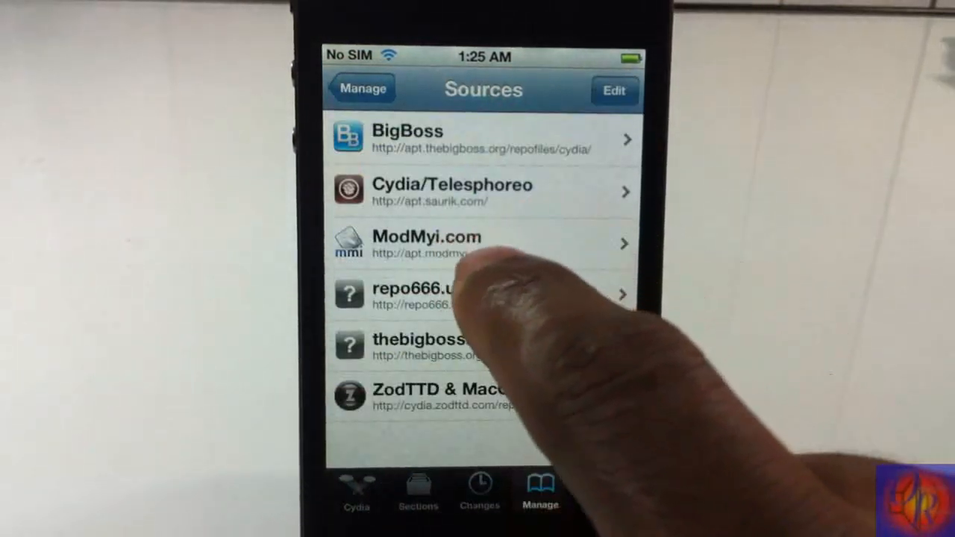
left_click(418, 347)
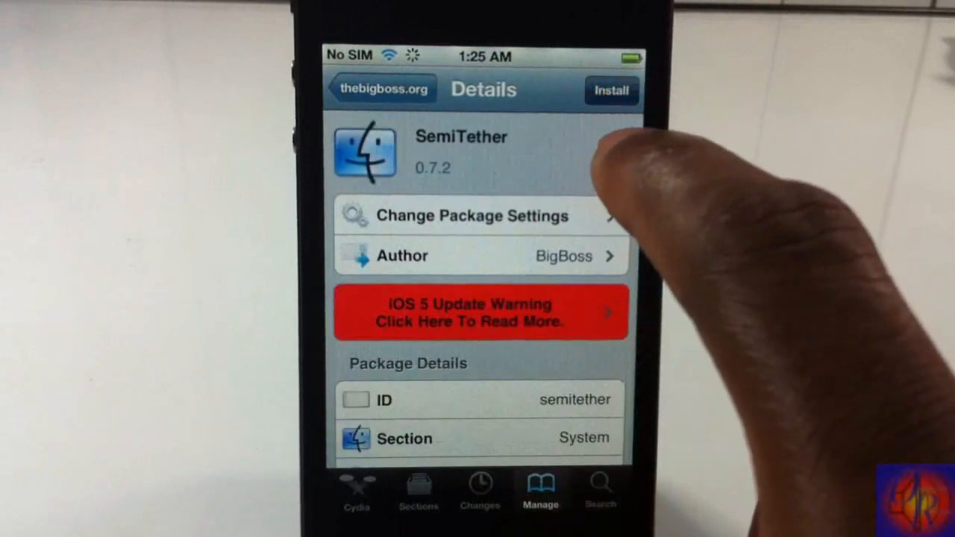
left_click(612, 91)
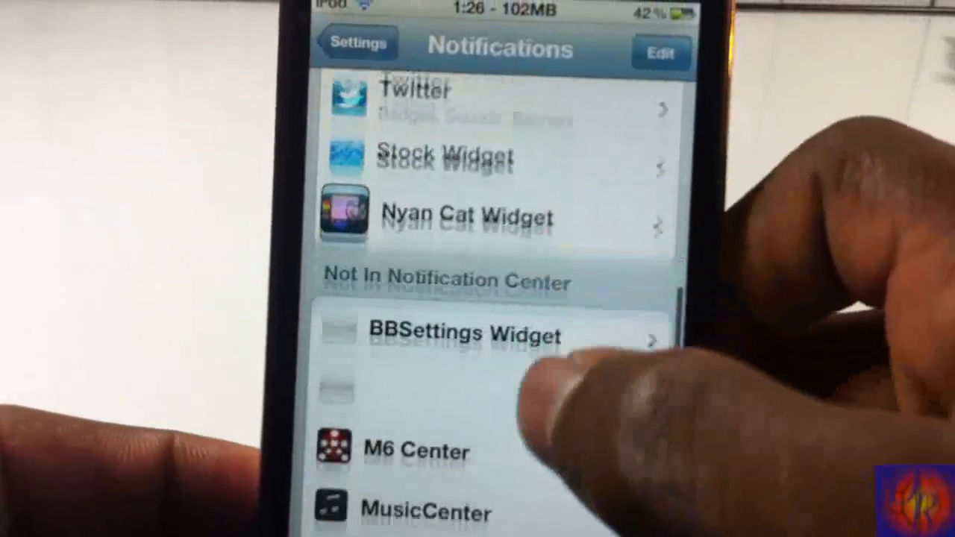
- Scroll the Notifications list down to the Not In Notification Center widgets
scroll("down", 3)
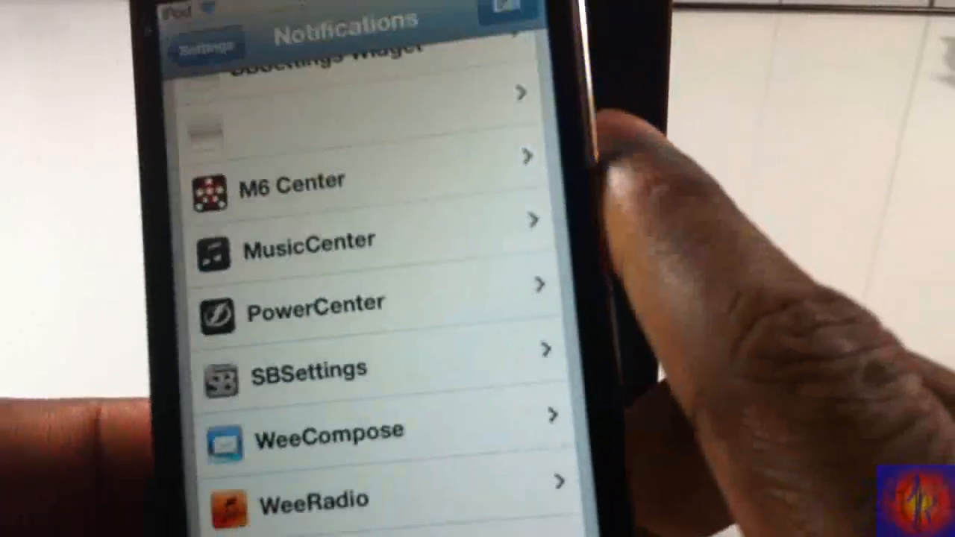